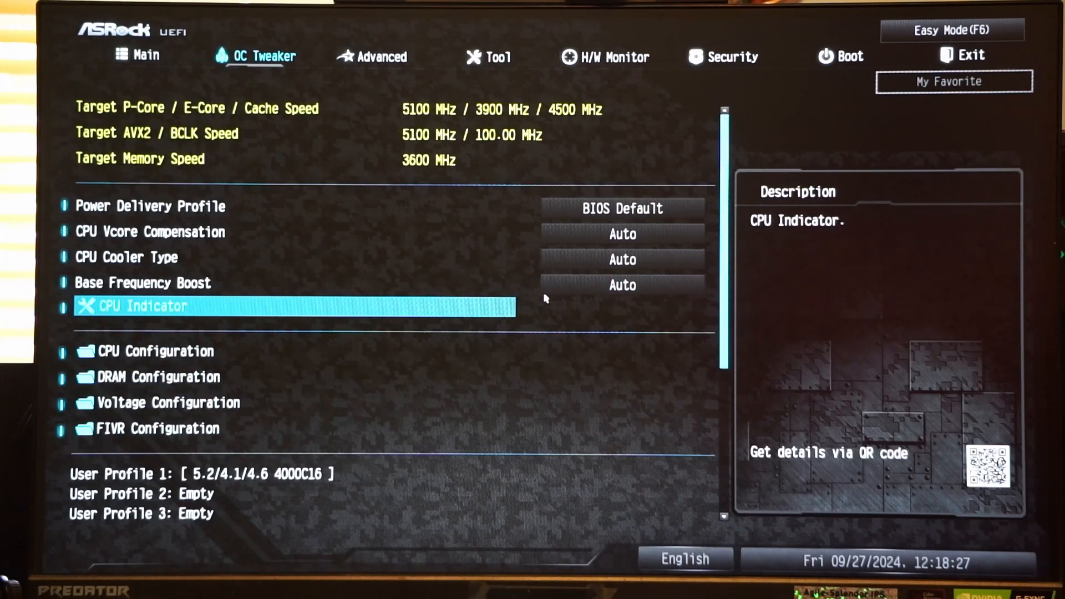
Step: Leave the Power Delivery Profile setting and show Cinebench 2024's 1325 pts multi-core result
left_click(170, 307)
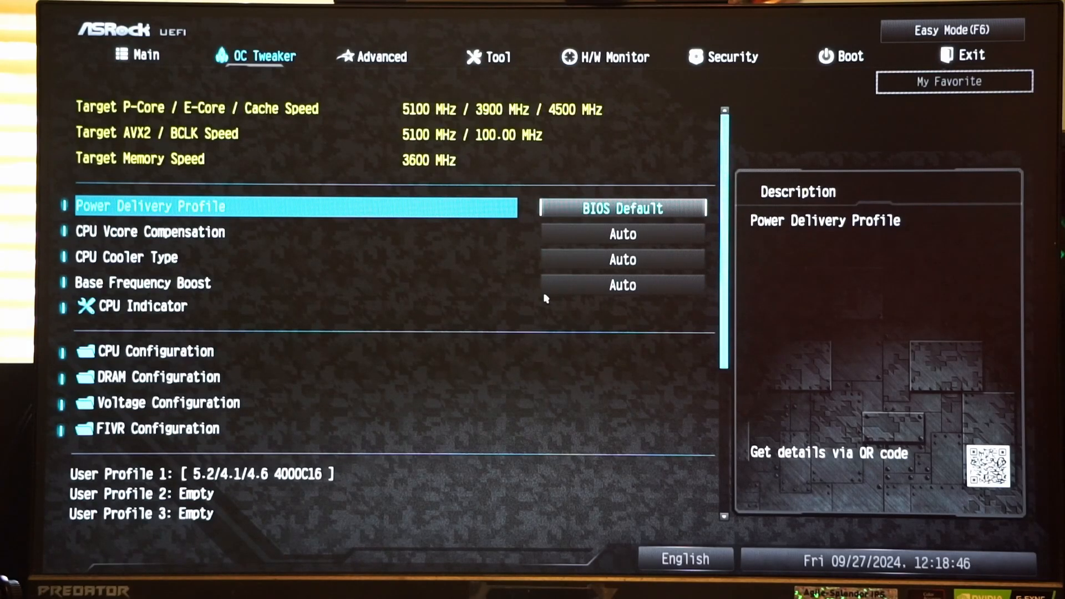
left_click(622, 207)
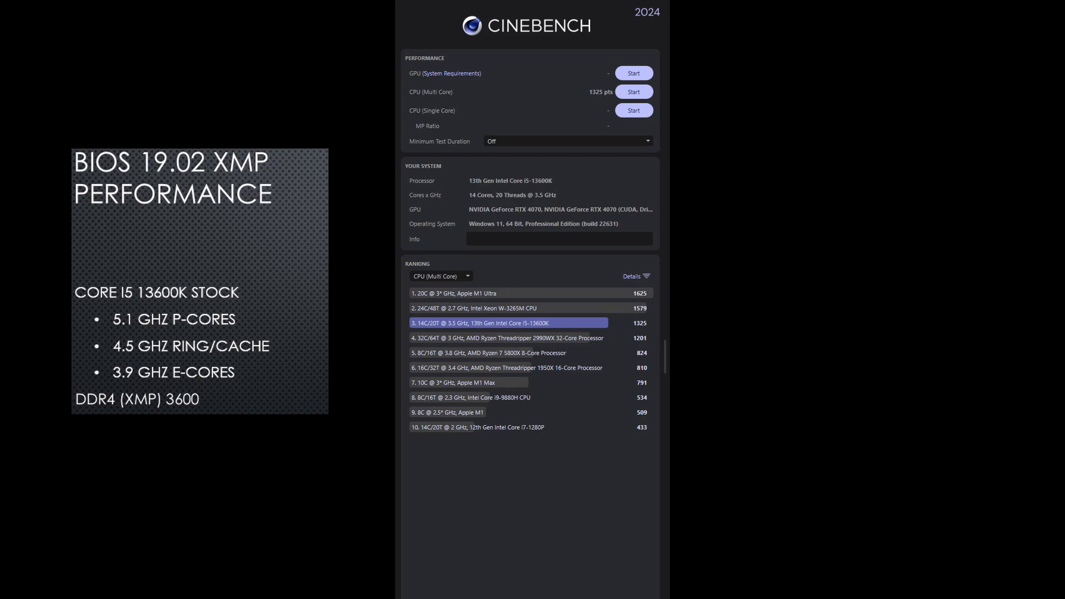
Step: Highlight the 178.245 W average CPU Package Power in HWiNFO64 sensors for the CPU OC run
left_click(633, 92)
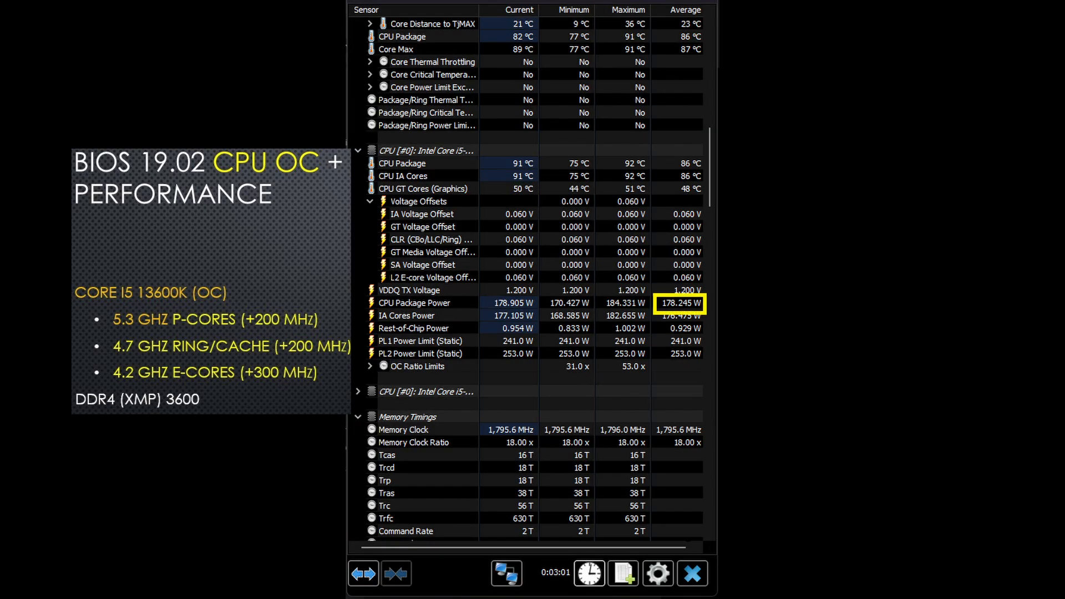
scroll("down", 3)
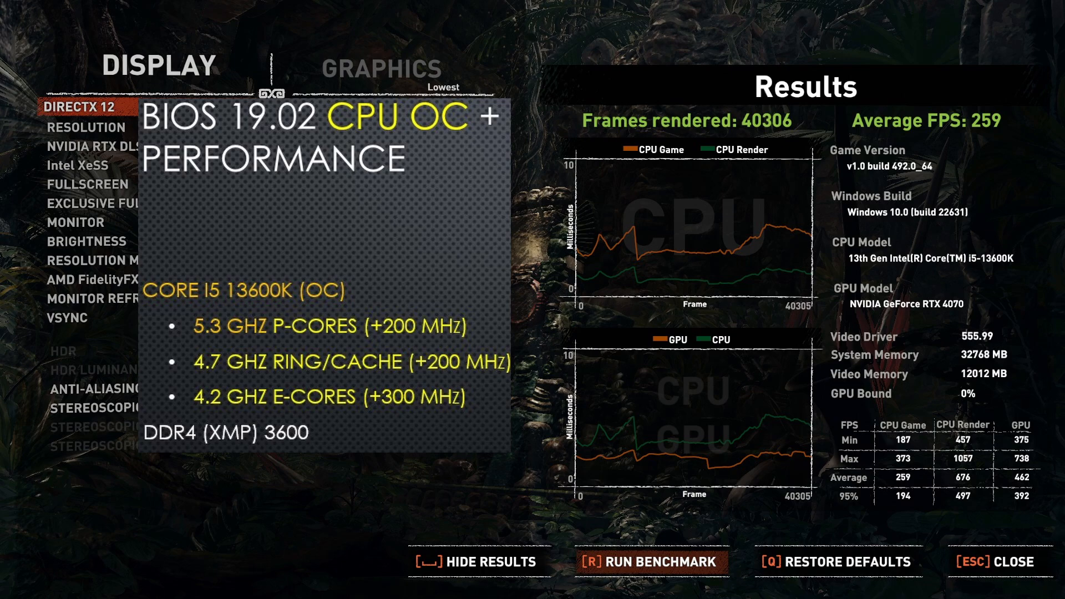
Step: Show the Tomb Raider Results screen for the tuned DDR4 4000 CL16 run at 291 average FPS
left_click(653, 562)
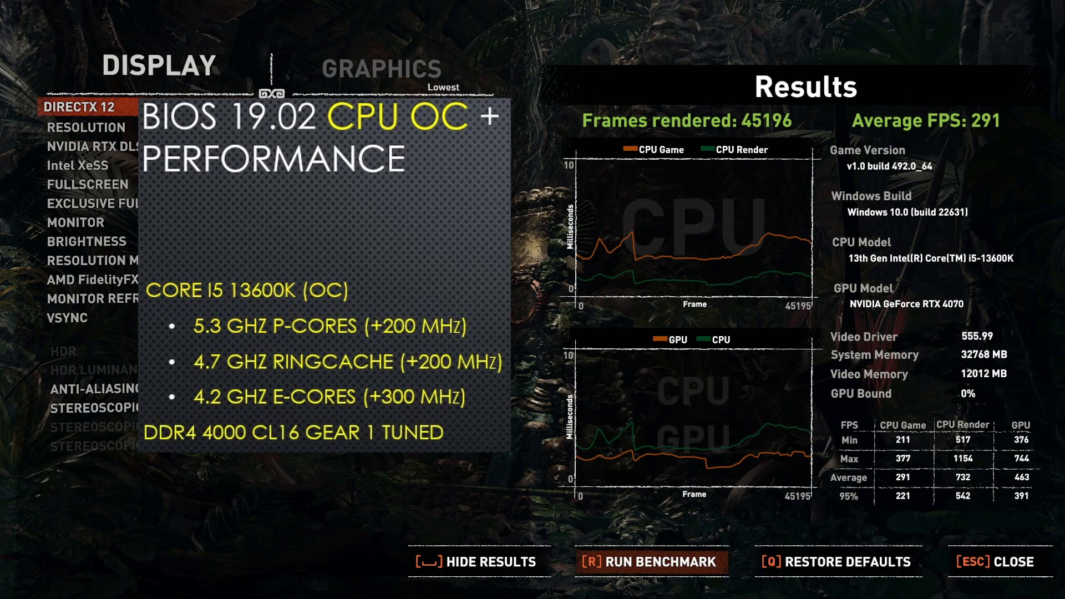